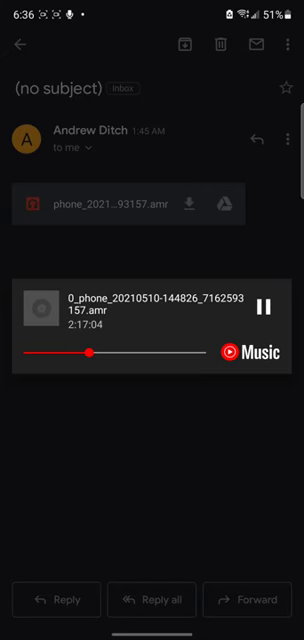
- Toggle the .amr call recording in the YouTube Music mini player, leaving it paused partway
click(268, 305)
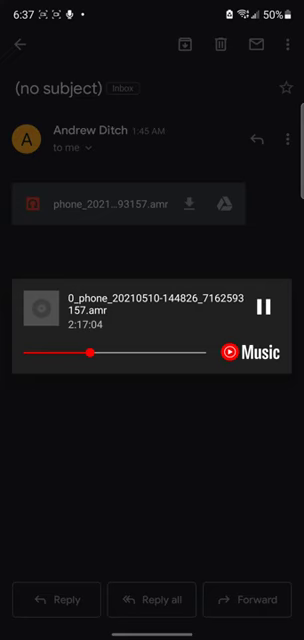
click(268, 306)
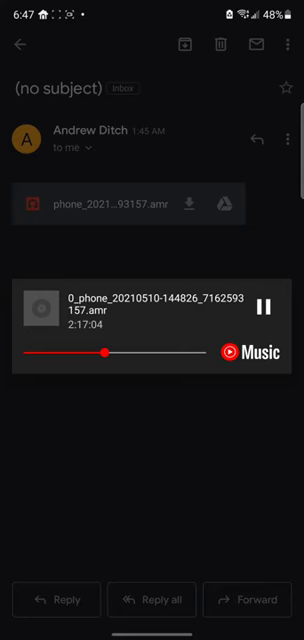
click(269, 305)
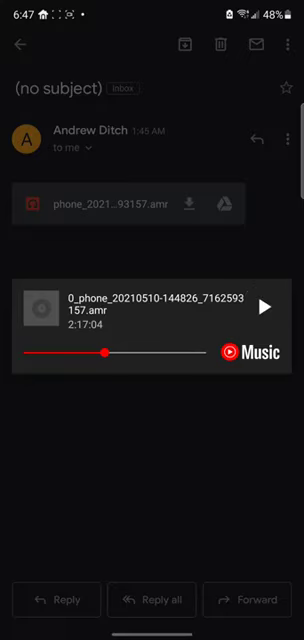